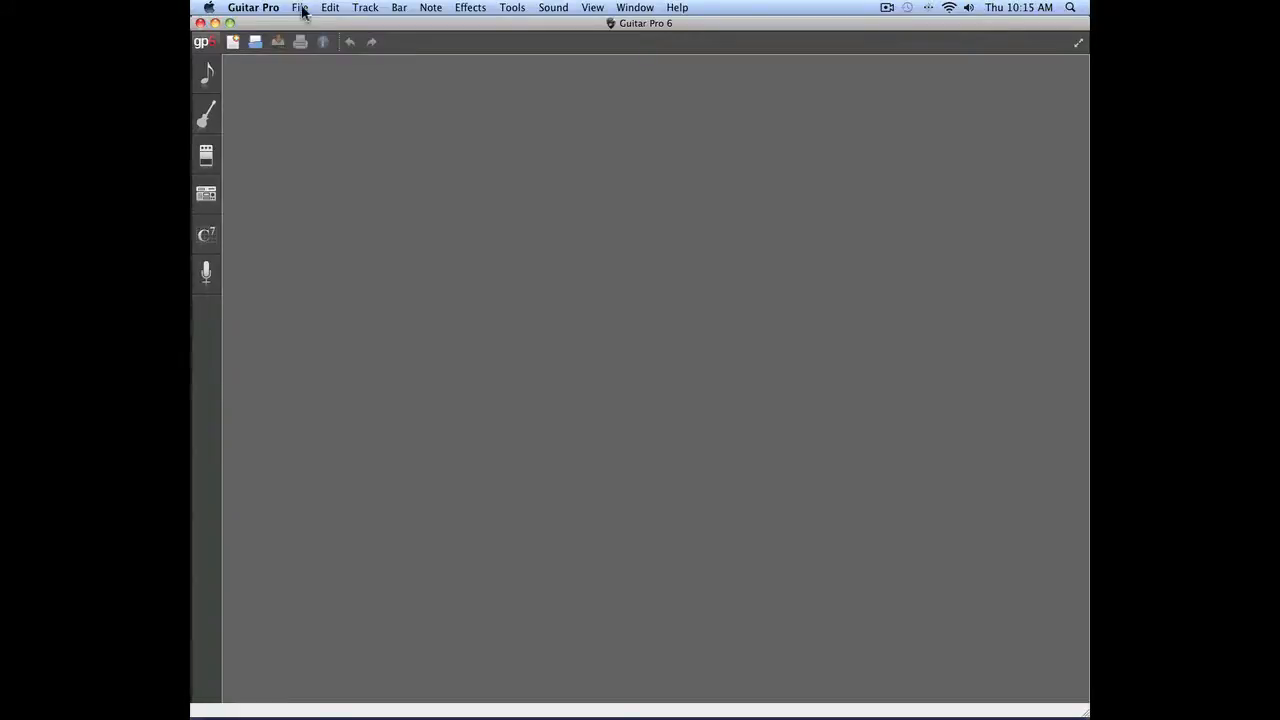
Bring up the File > New template list for a new score
click(300, 8)
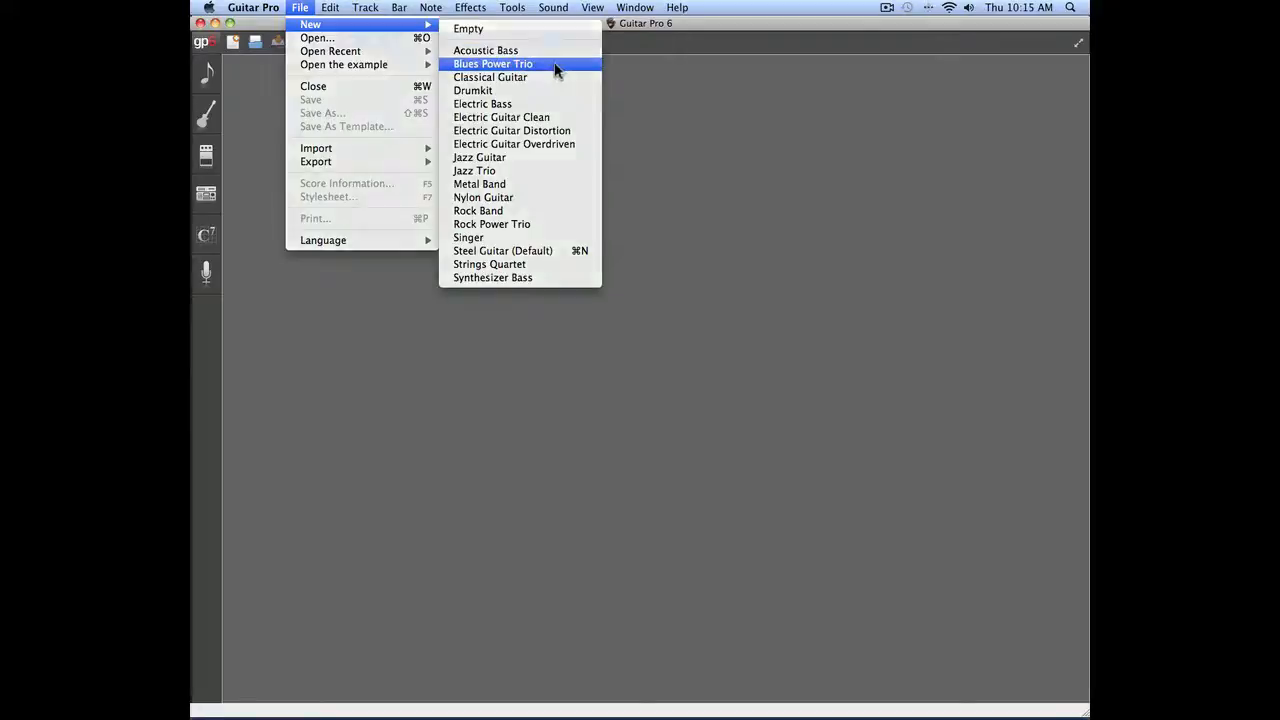
Create a Blues Power Trio score and review its bass, drumkit and guitar tracks
click(492, 62)
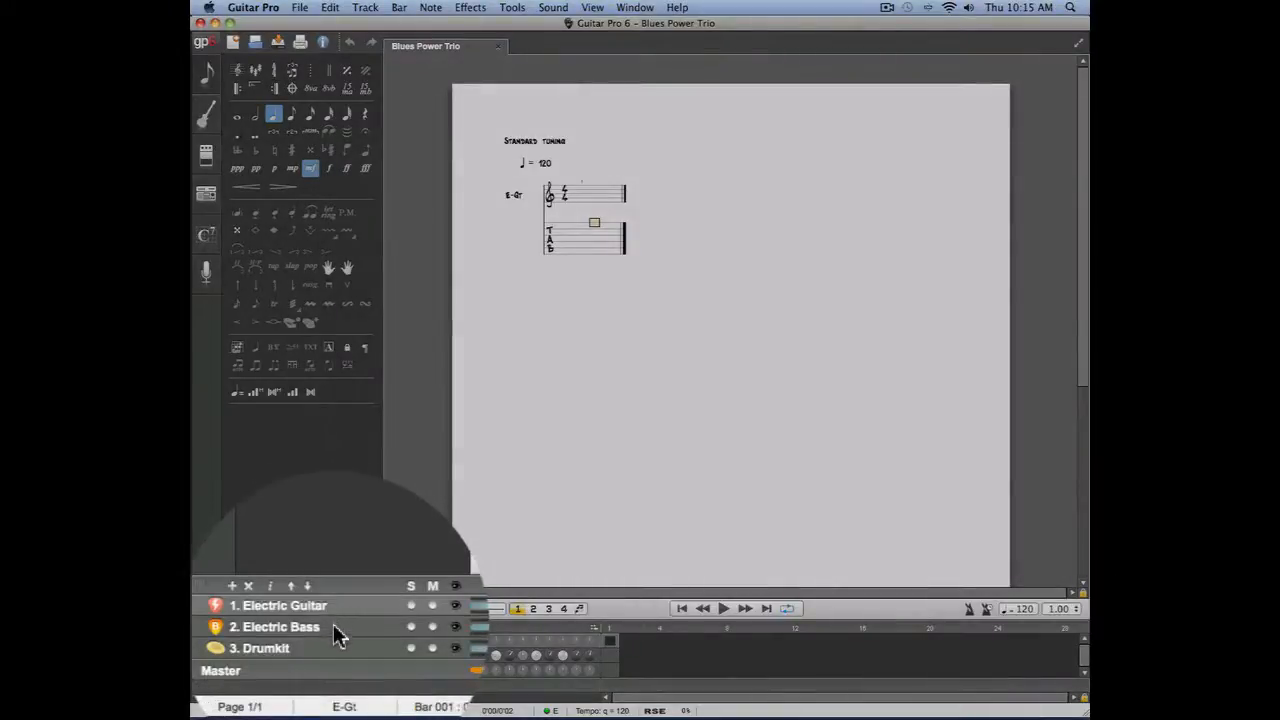
click(274, 626)
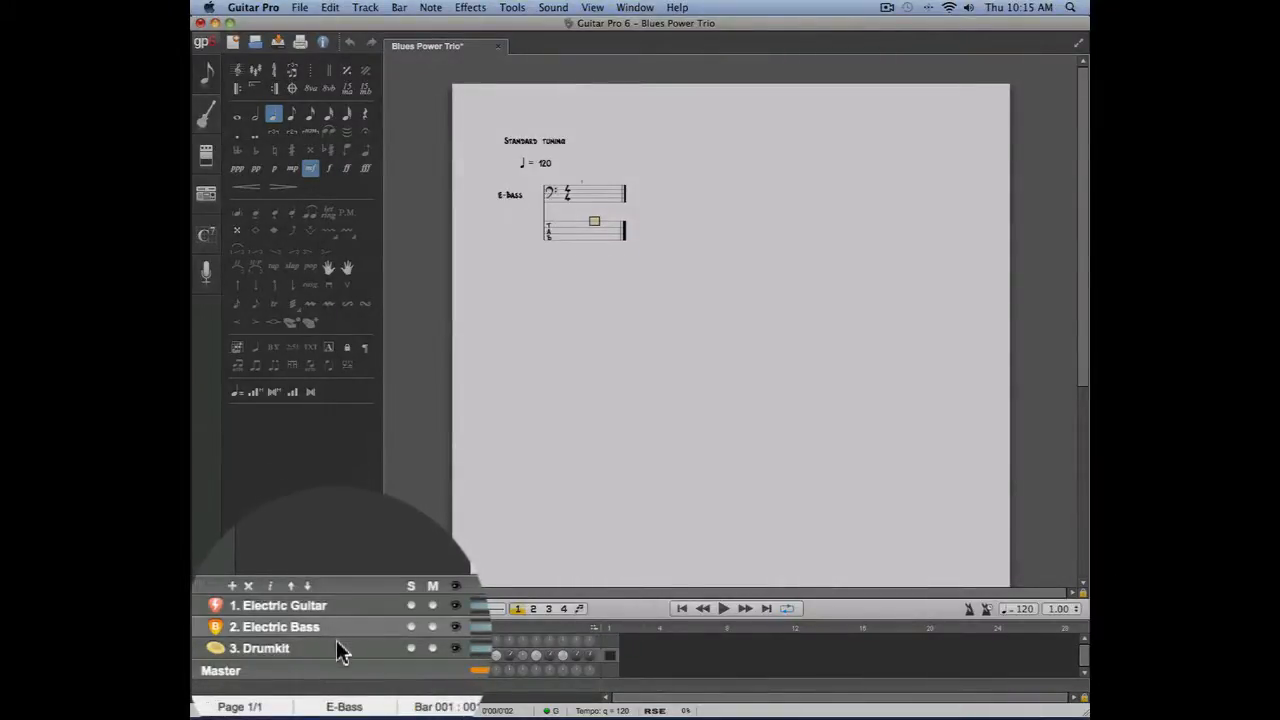
click(260, 648)
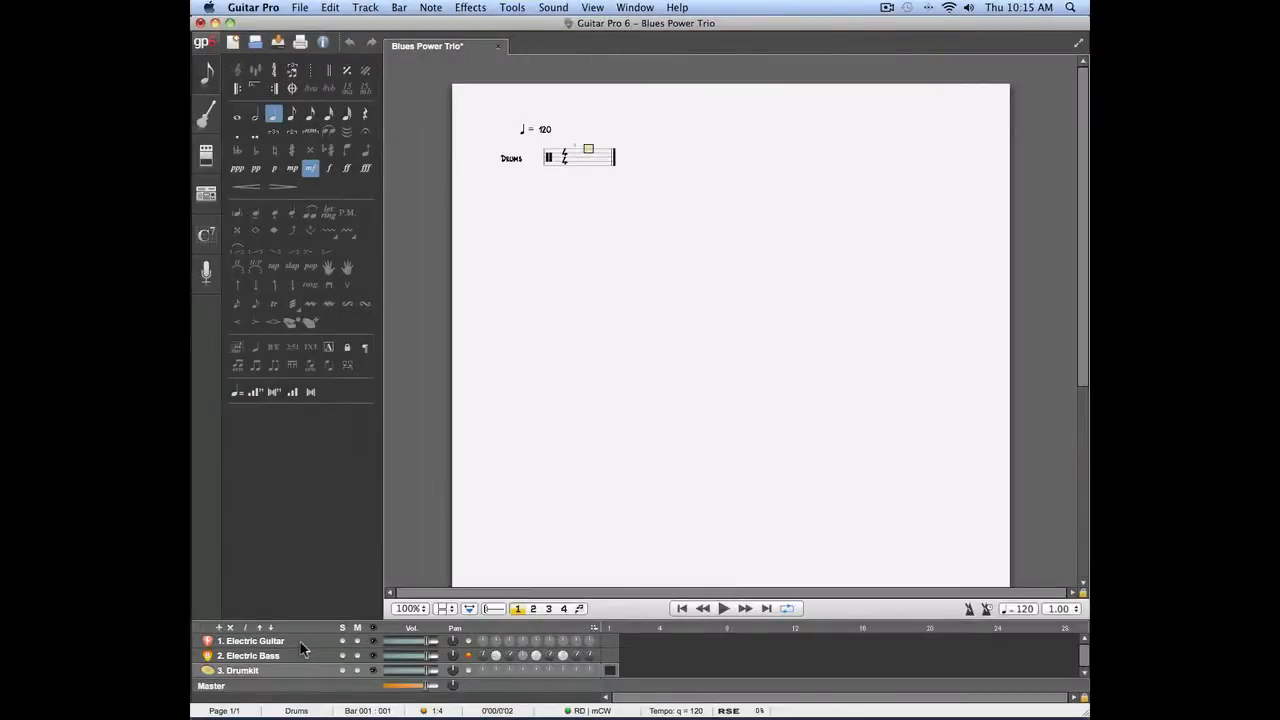
click(252, 640)
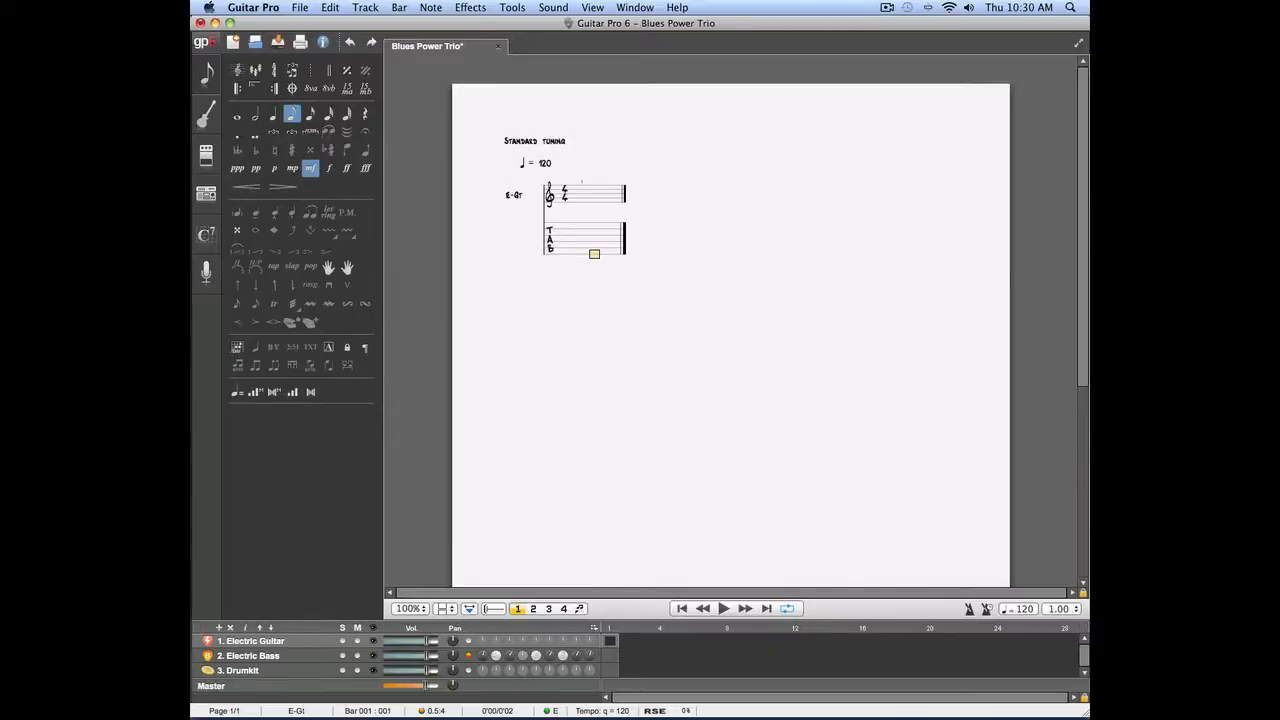
mouse_move(416, 84)
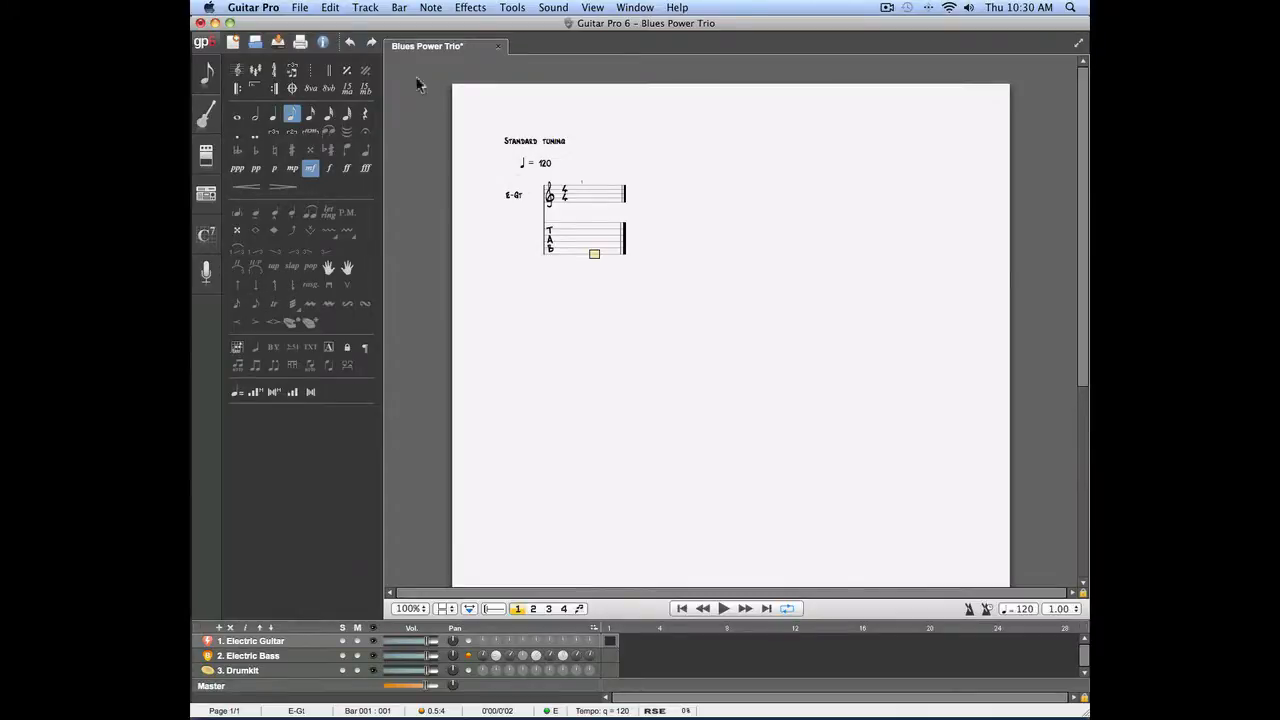
Check the general options and bass track, then enter a short riff in the guitar's first bar
click(252, 8)
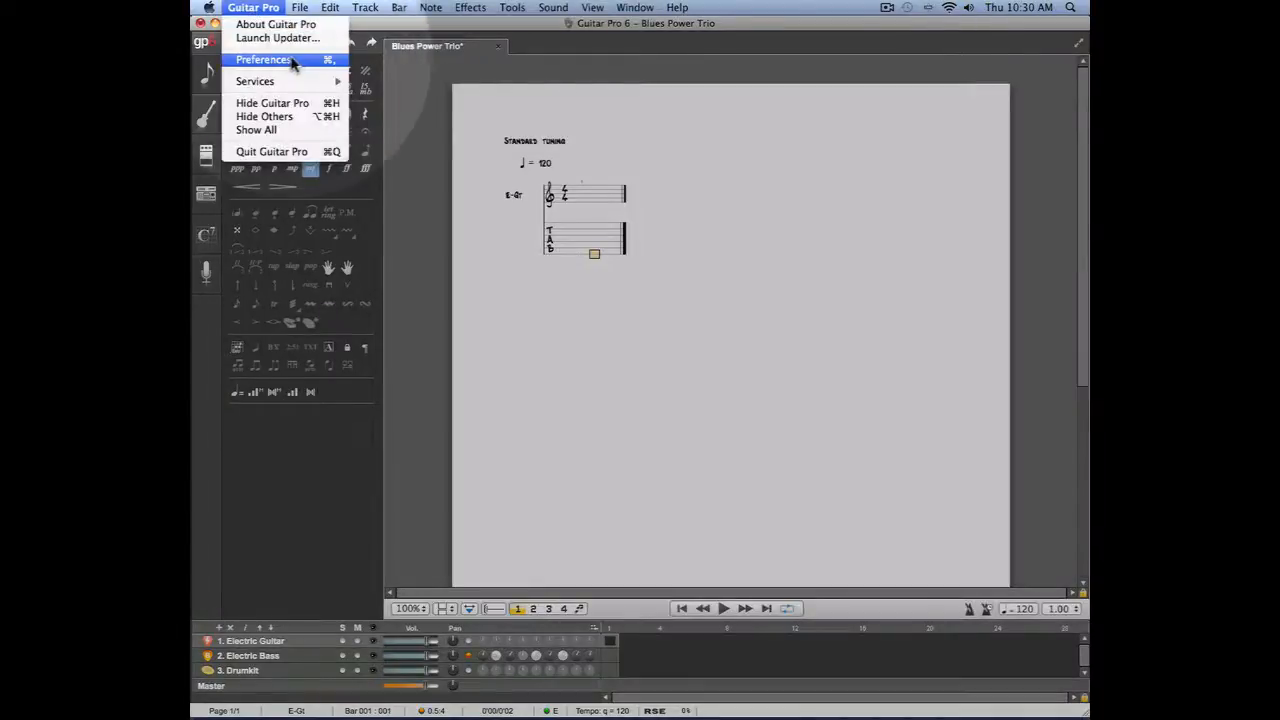
click(264, 60)
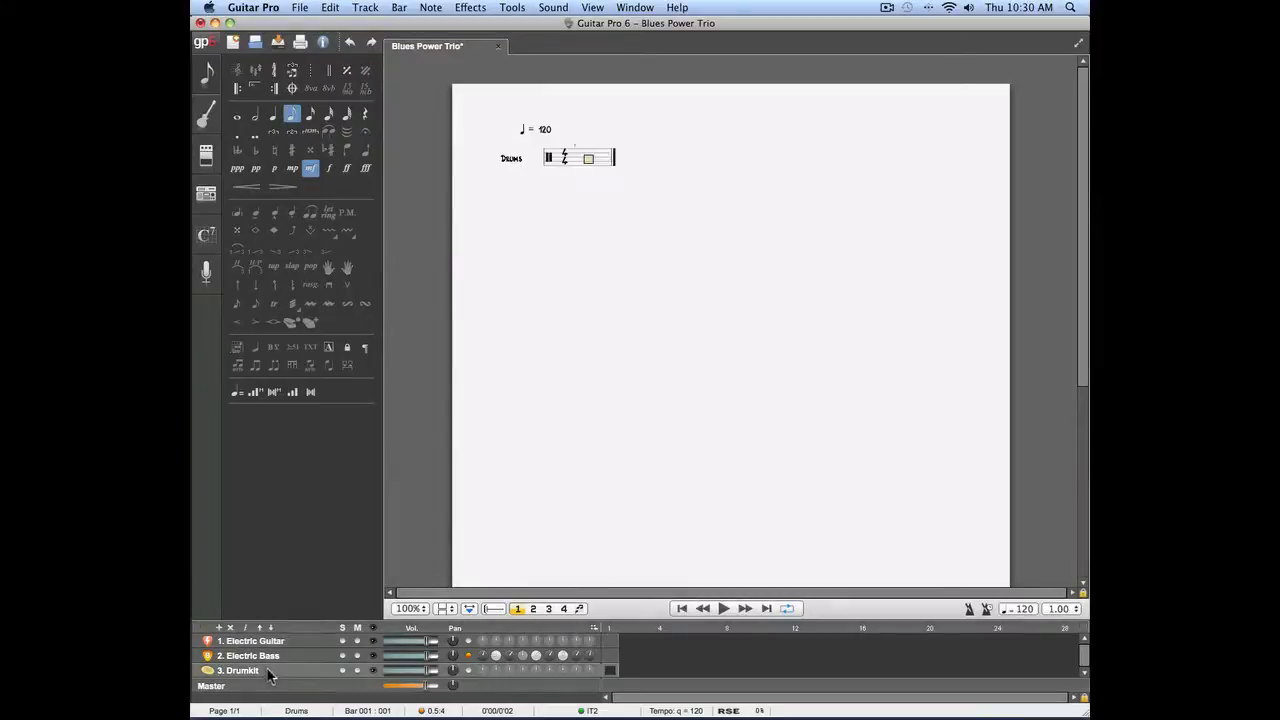
click(250, 656)
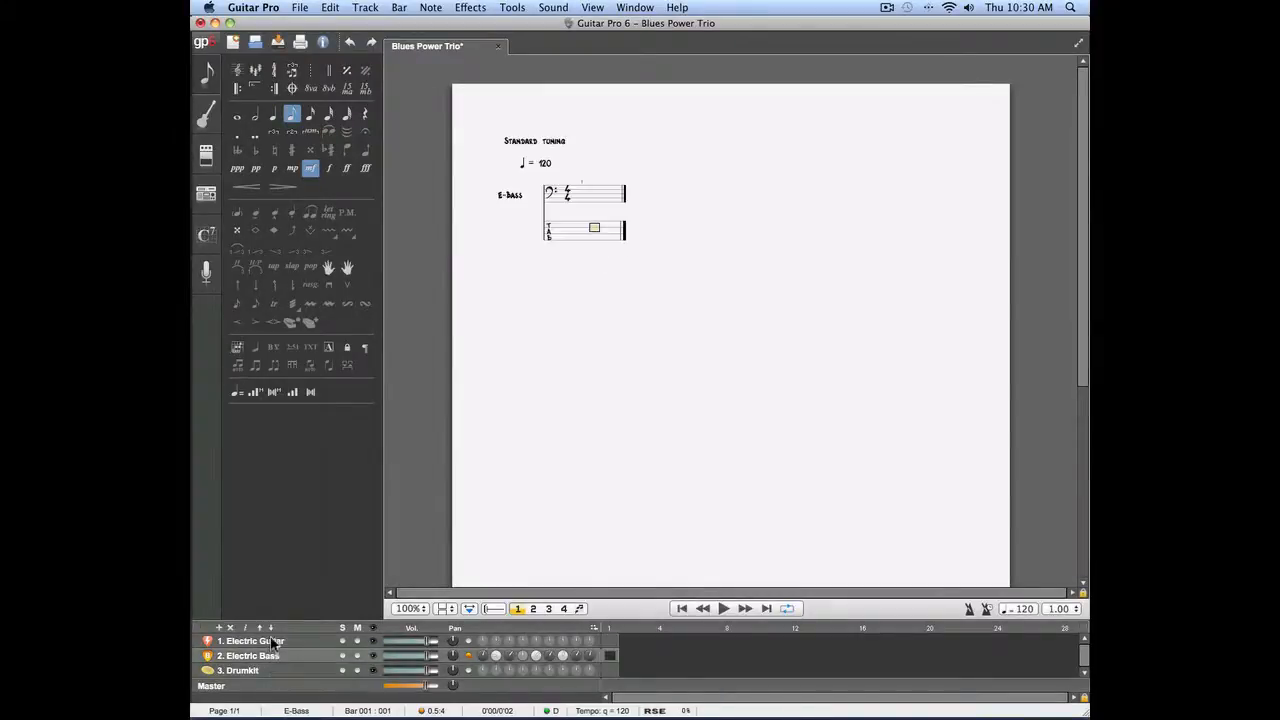
click(252, 640)
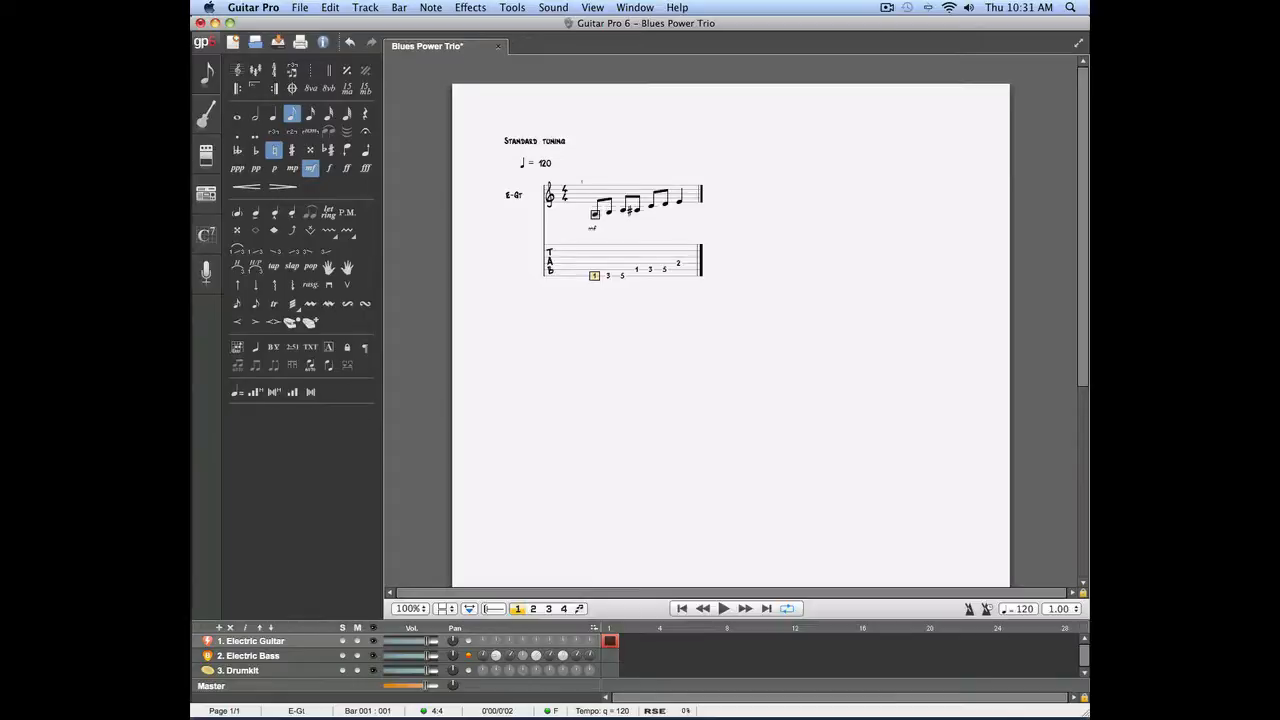
Add a clean 7-string electric guitar as the score's fourth track
click(364, 8)
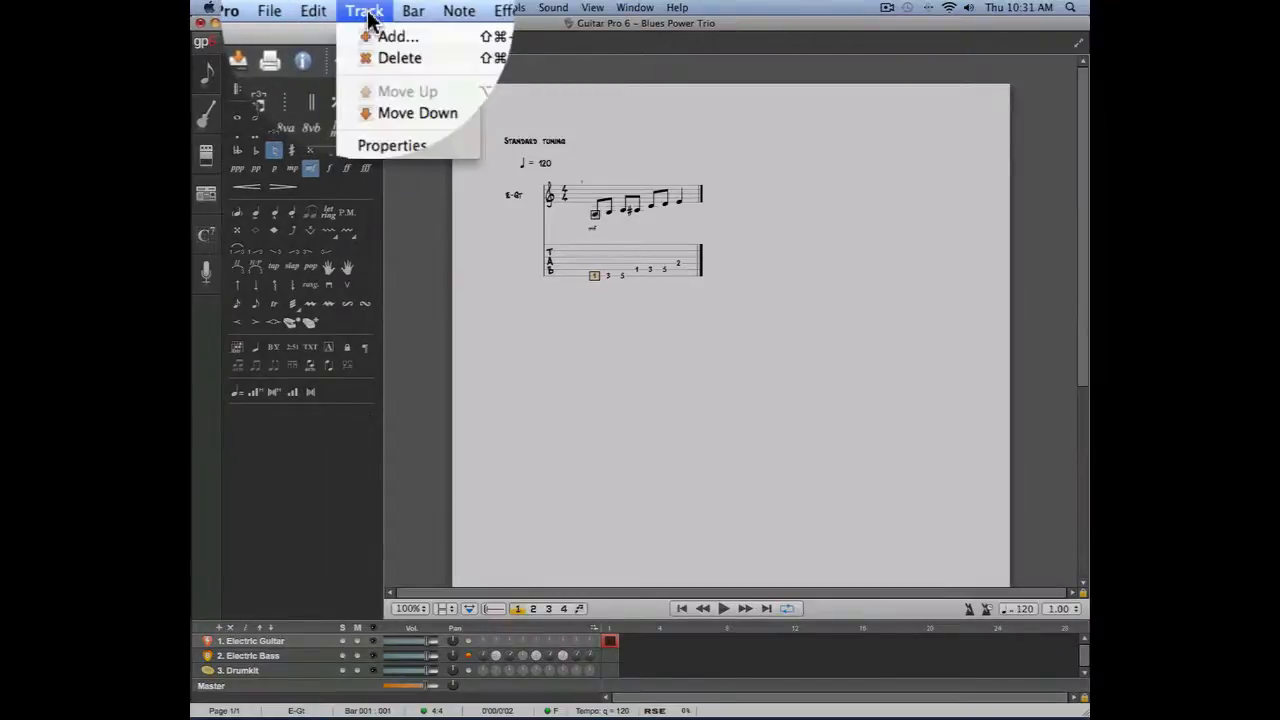
click(396, 36)
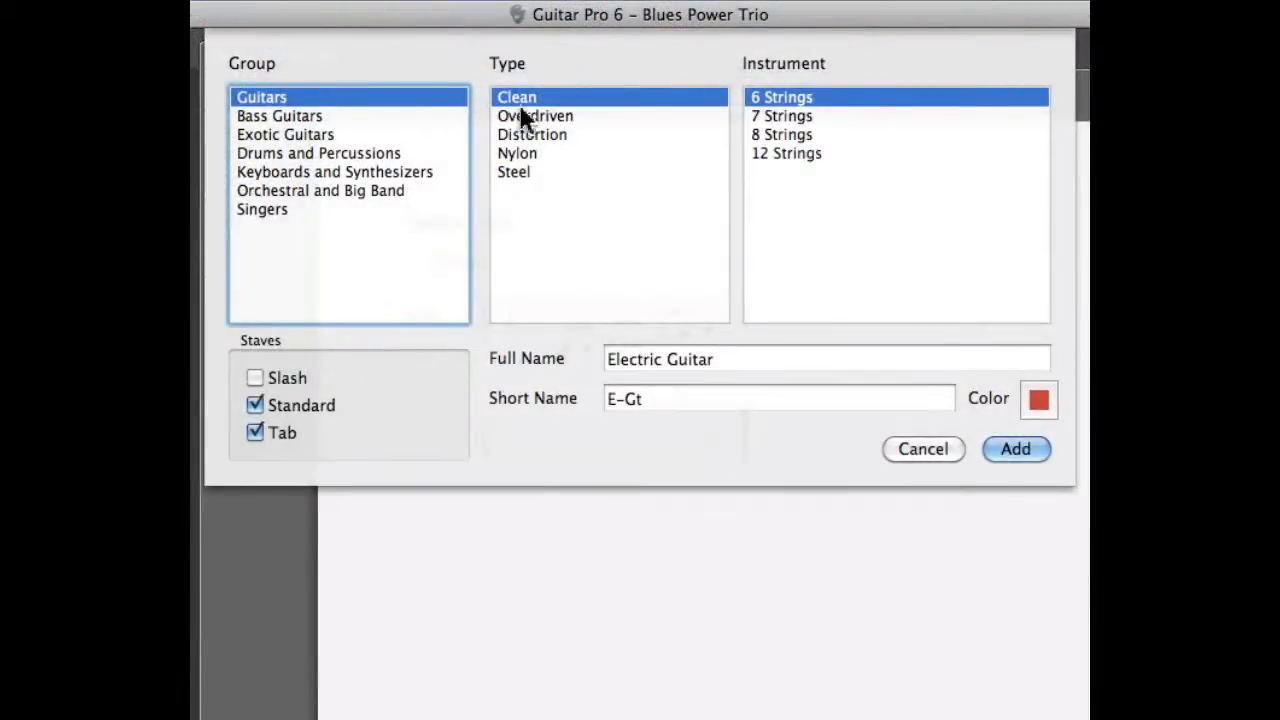
click(782, 114)
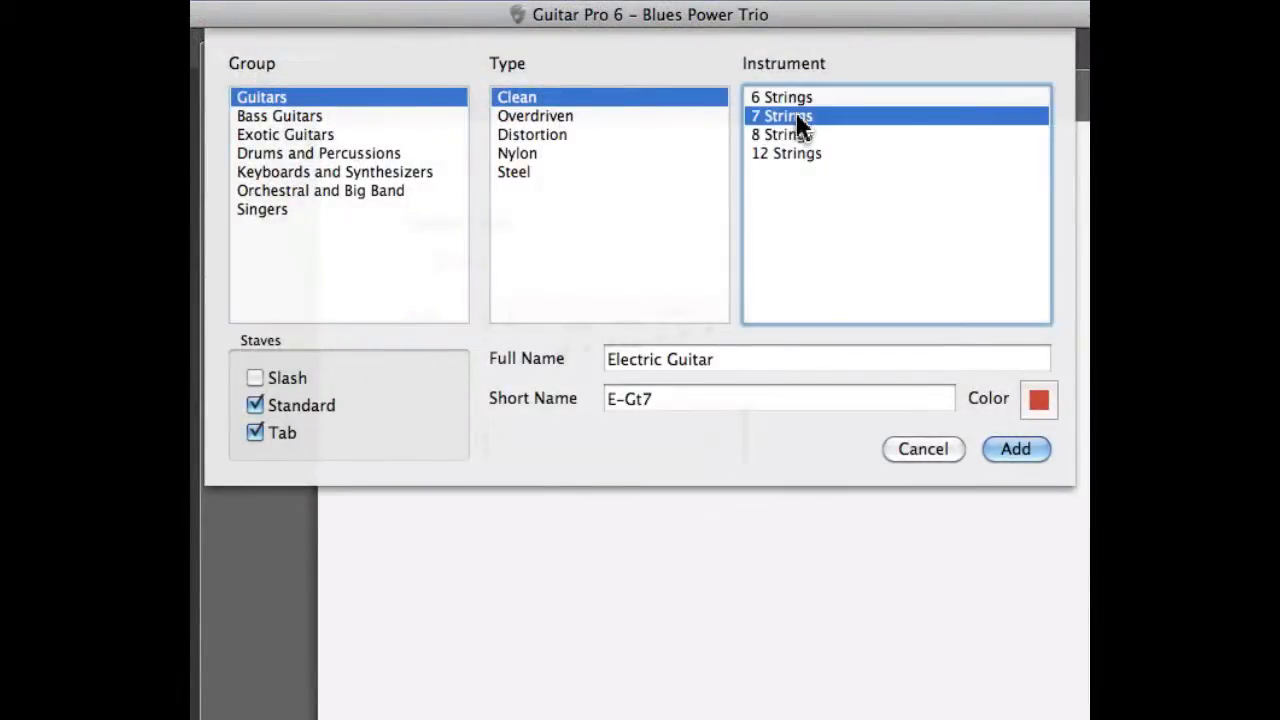
click(1016, 448)
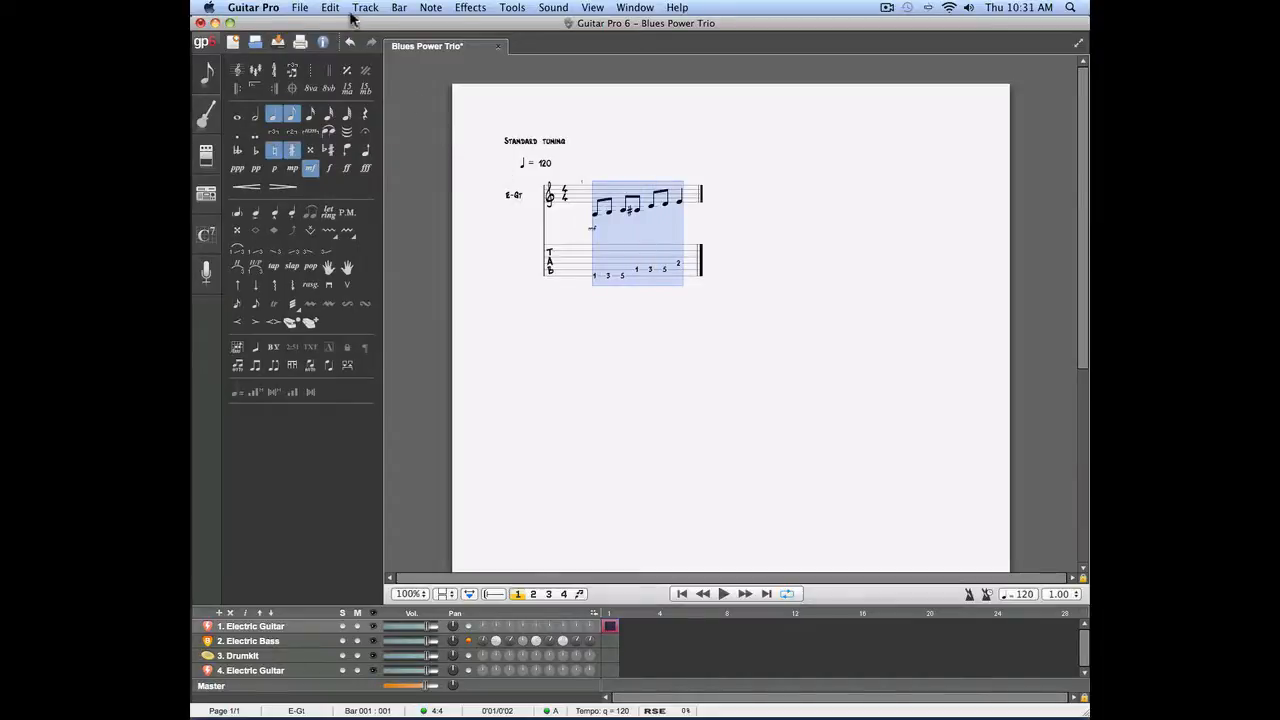
Copy the bar-1 guitar riff and paste it into the new 7-string track
click(328, 8)
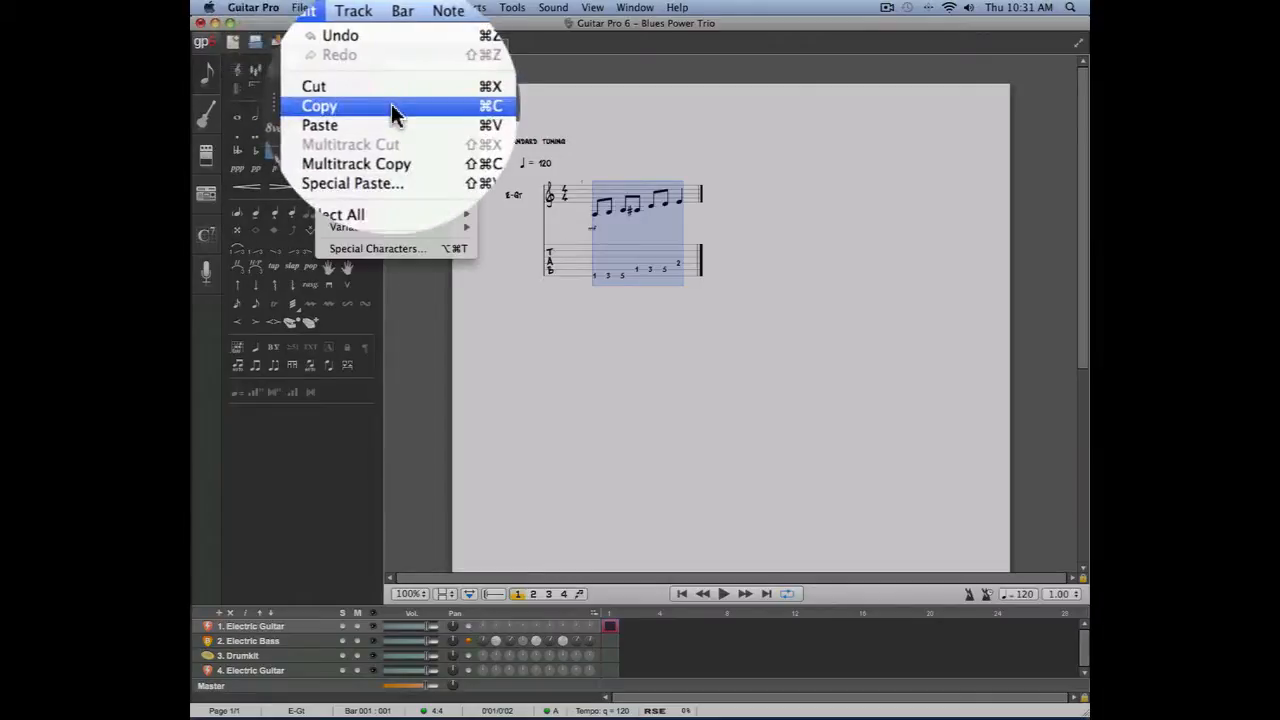
click(318, 104)
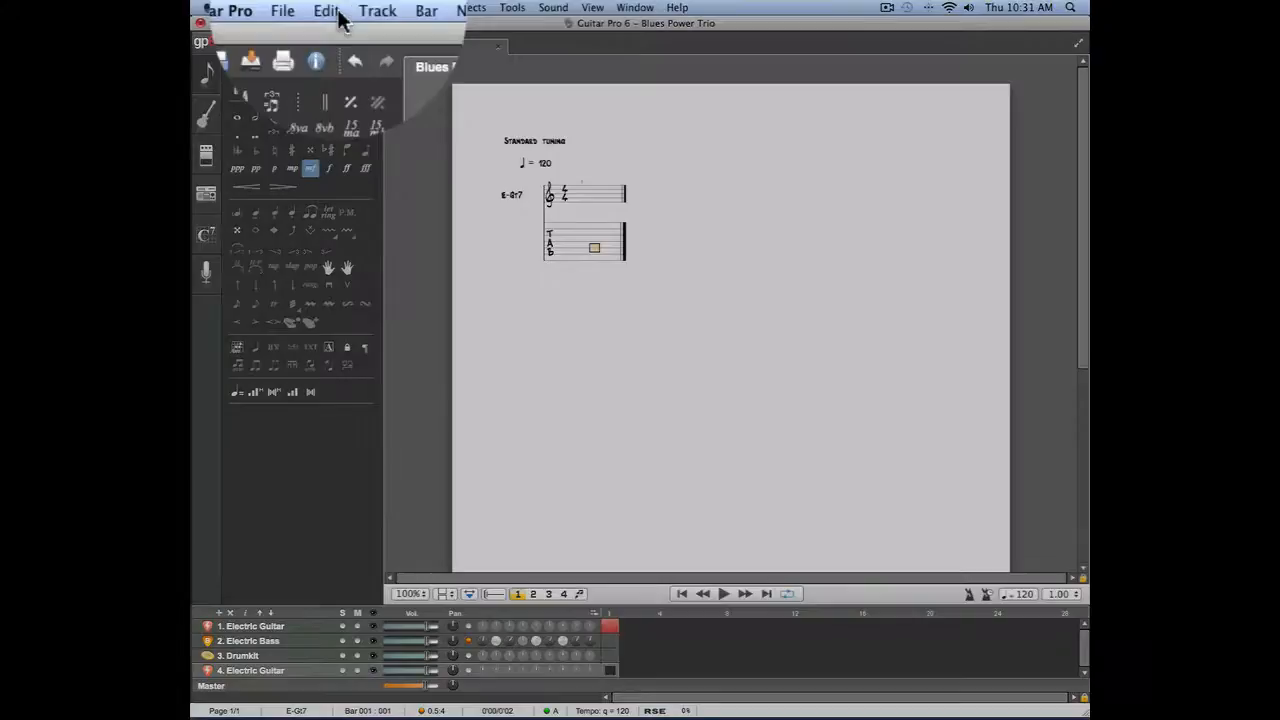
click(328, 8)
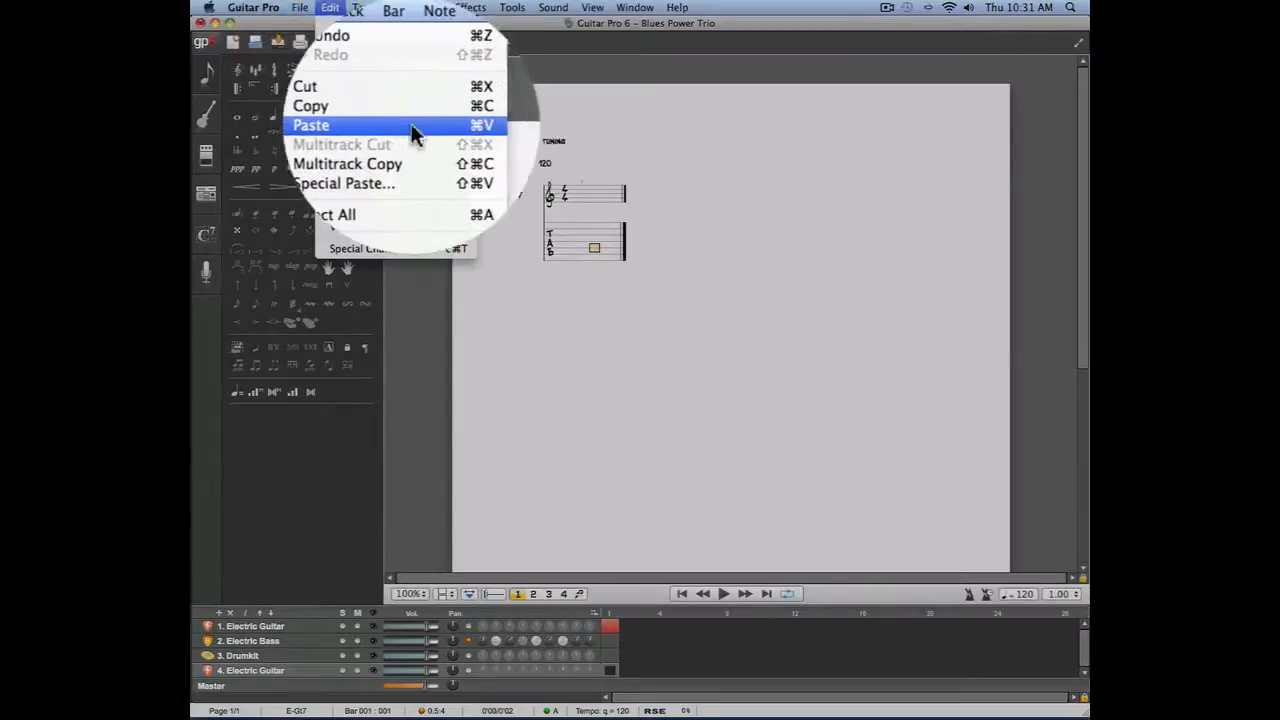
click(312, 124)
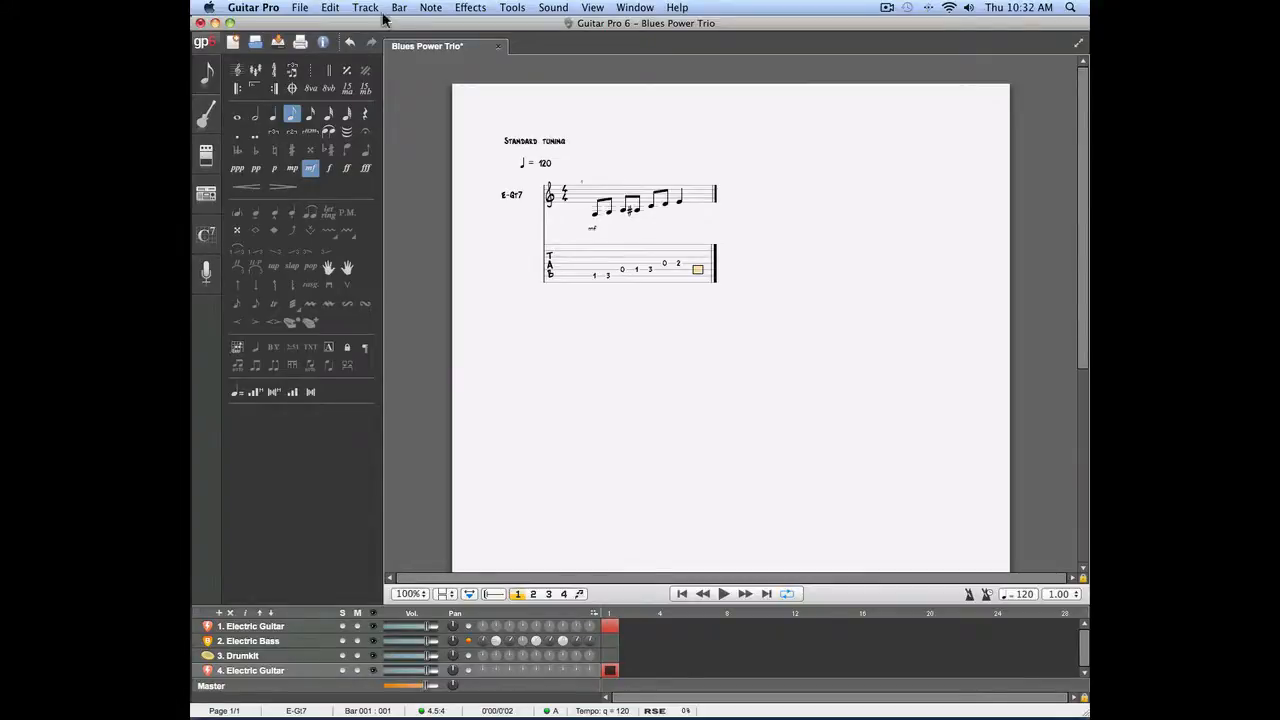
Review the 7-string track's properties and delete the track from the score
click(364, 8)
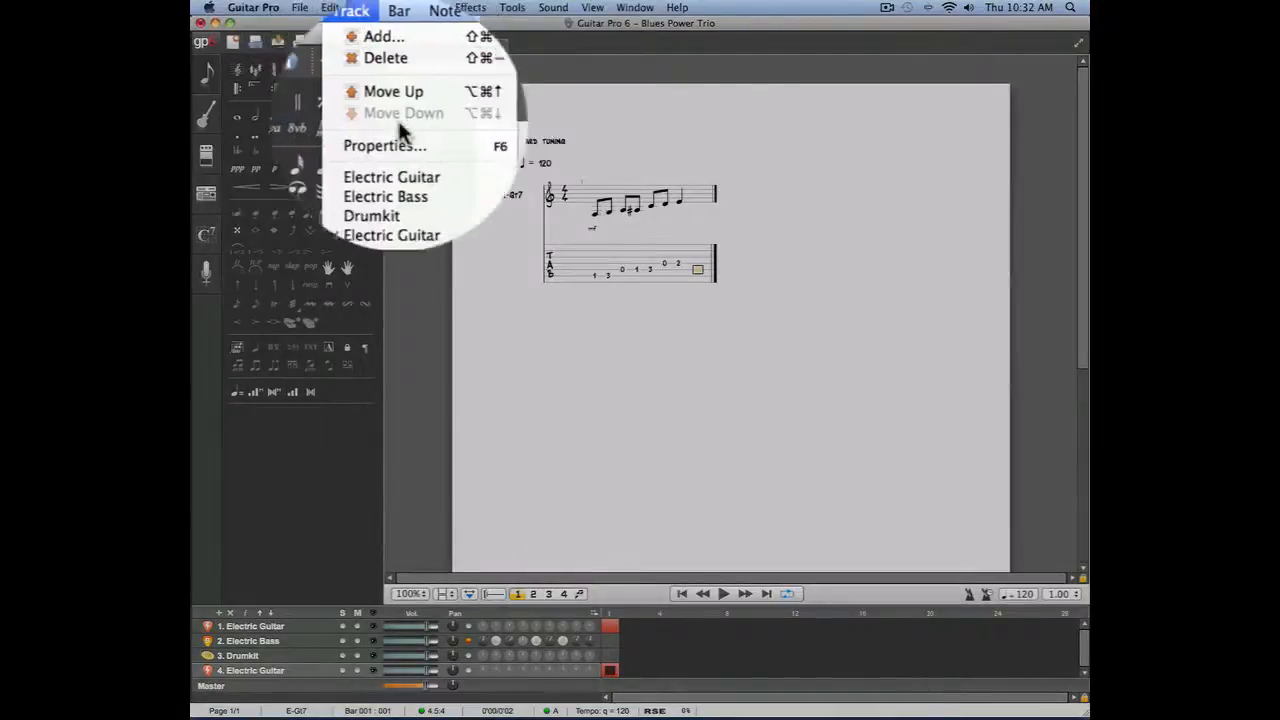
click(384, 144)
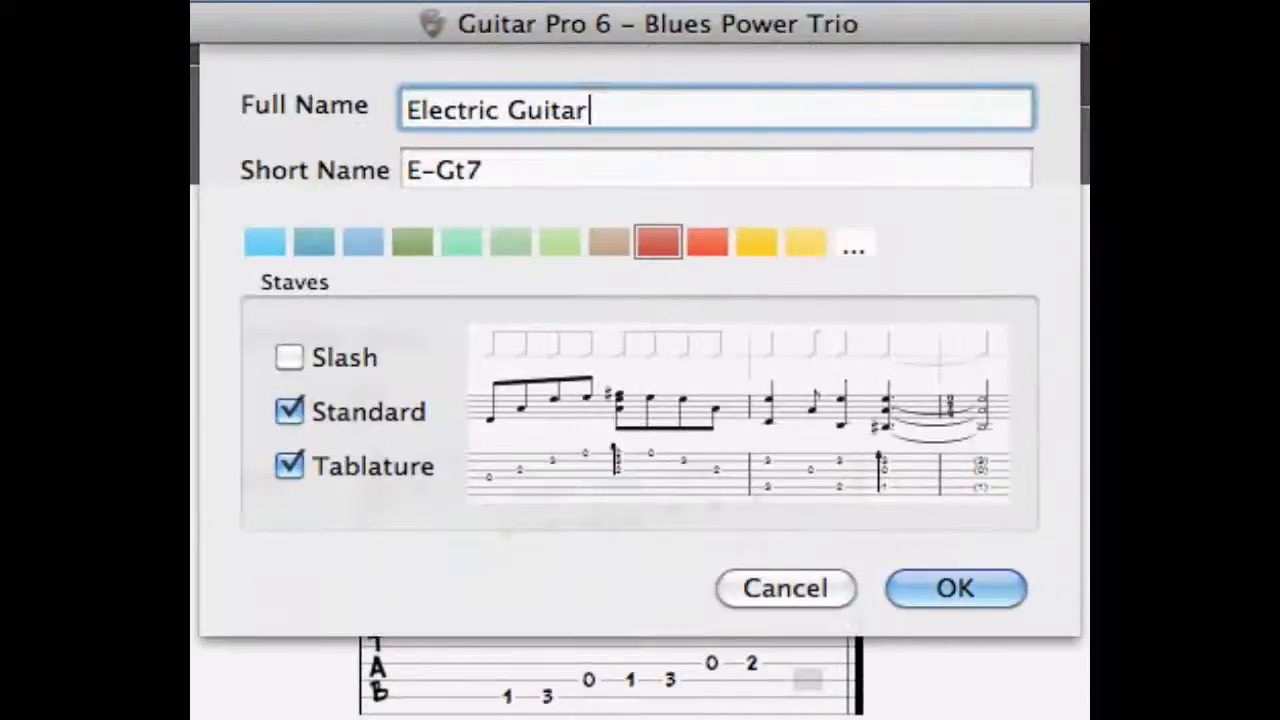
mouse_move(396, 320)
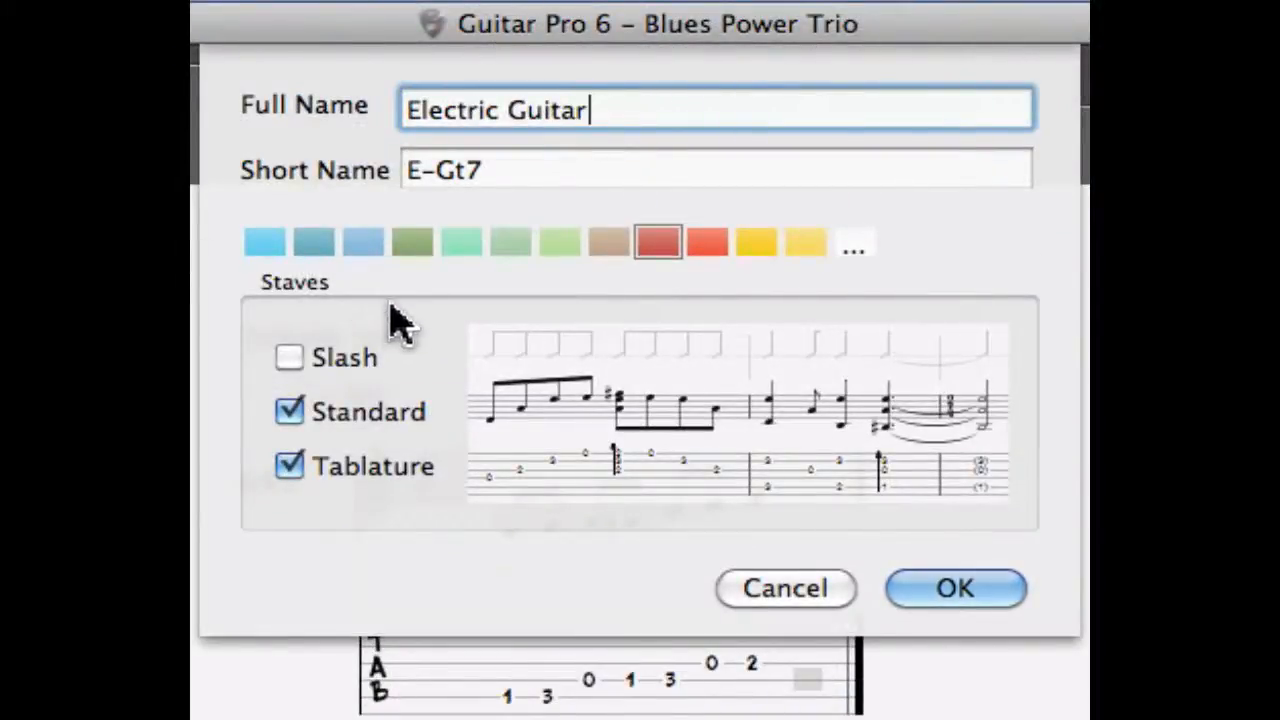
mouse_move(384, 376)
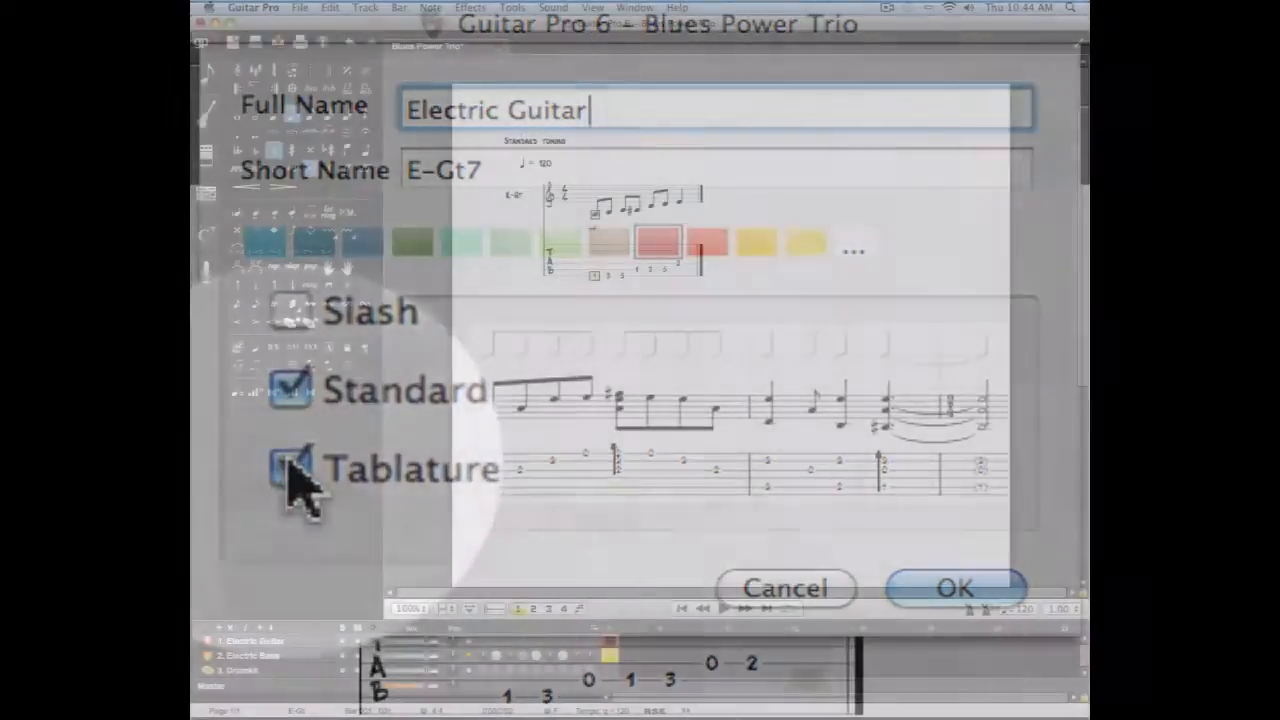
click(952, 588)
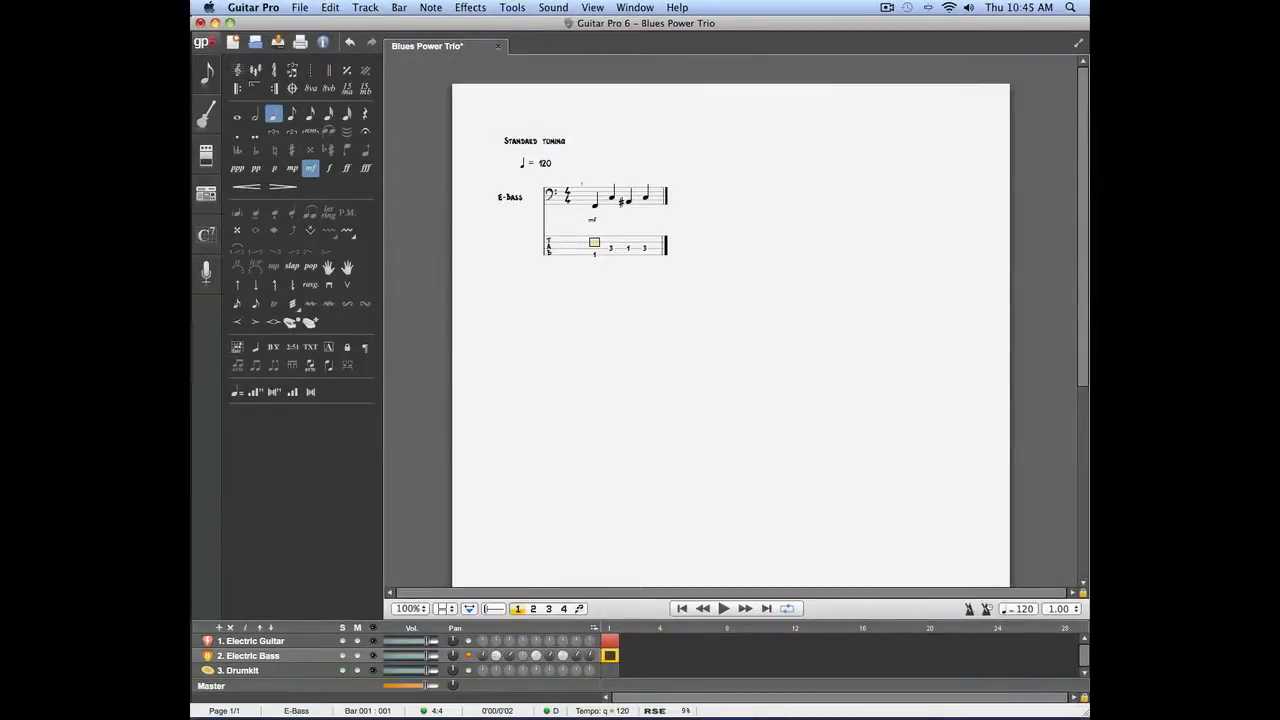
Add an Acoustic Piano track from the Keyboards and Synthesizers group
click(364, 8)
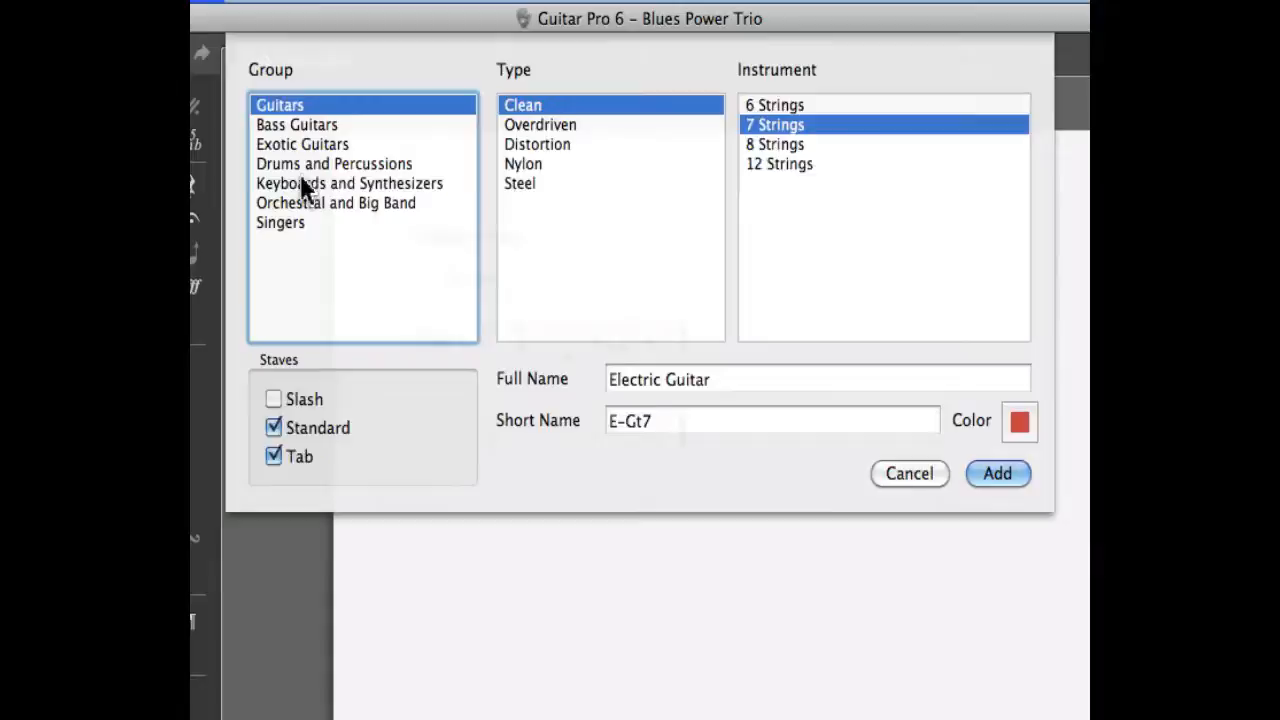
click(996, 472)
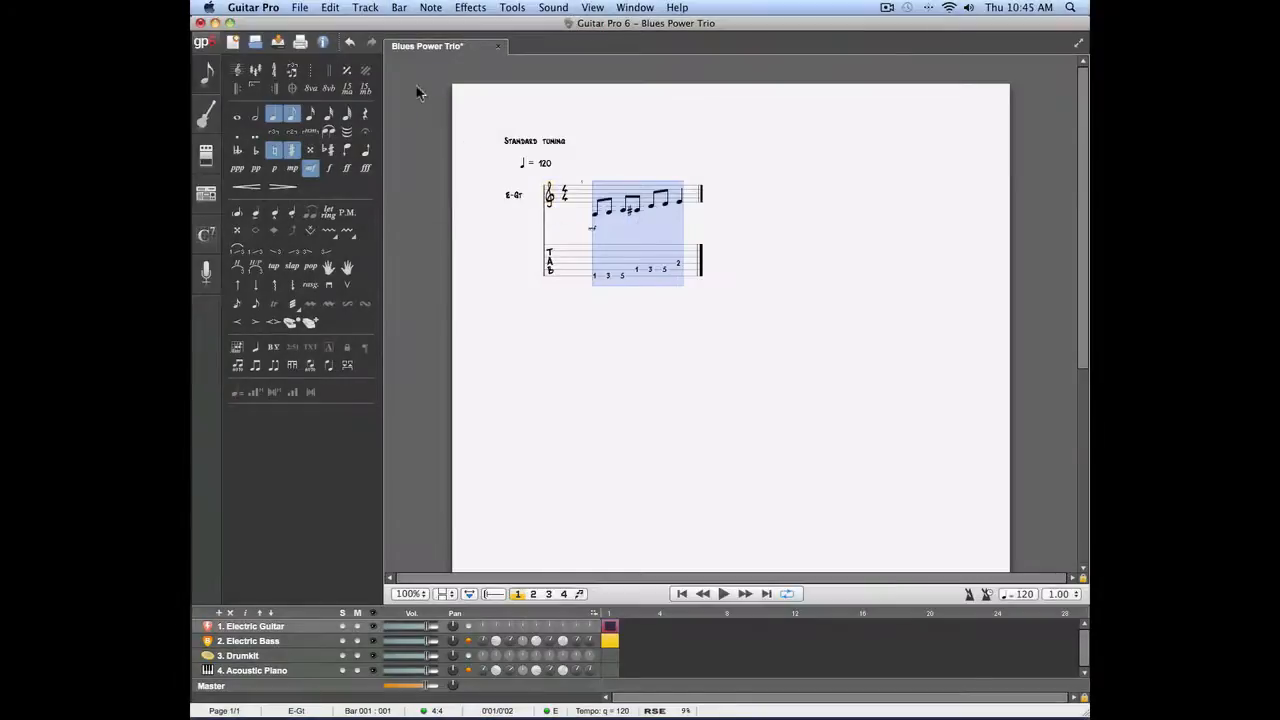
Paste the copied guitar riff onto the Acoustic Piano's treble staff
click(328, 8)
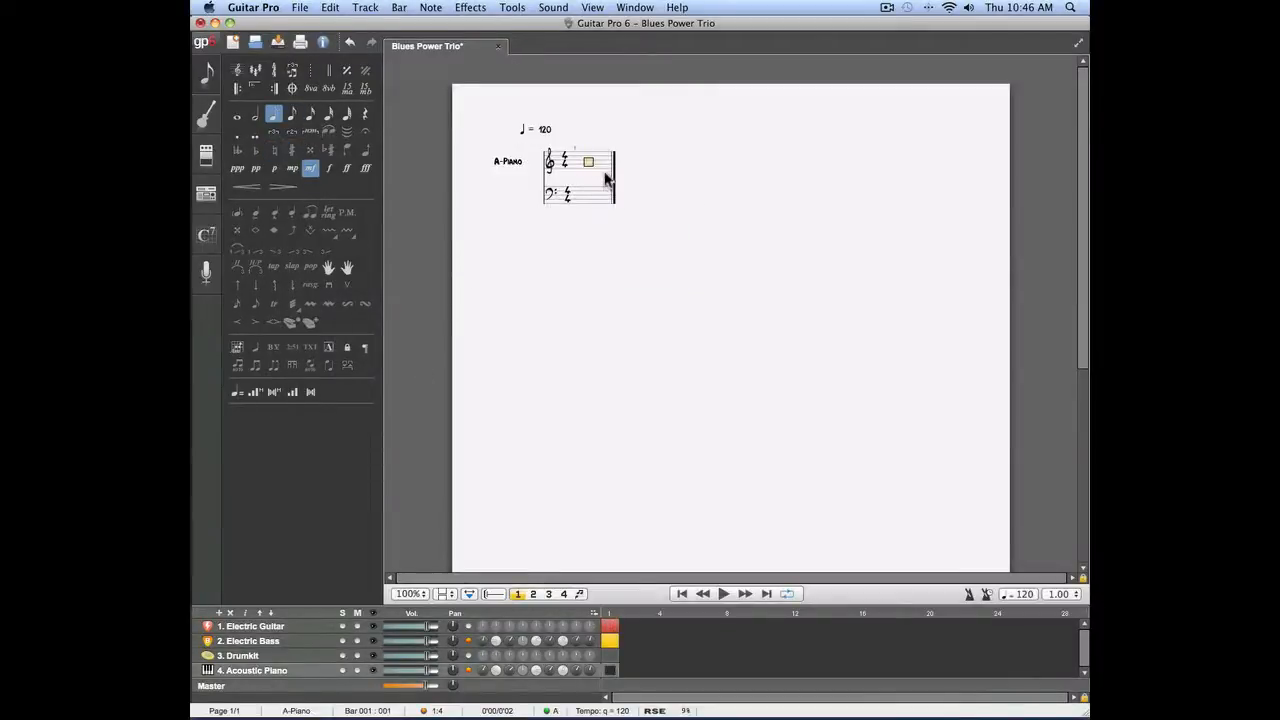
mouse_move(336, 12)
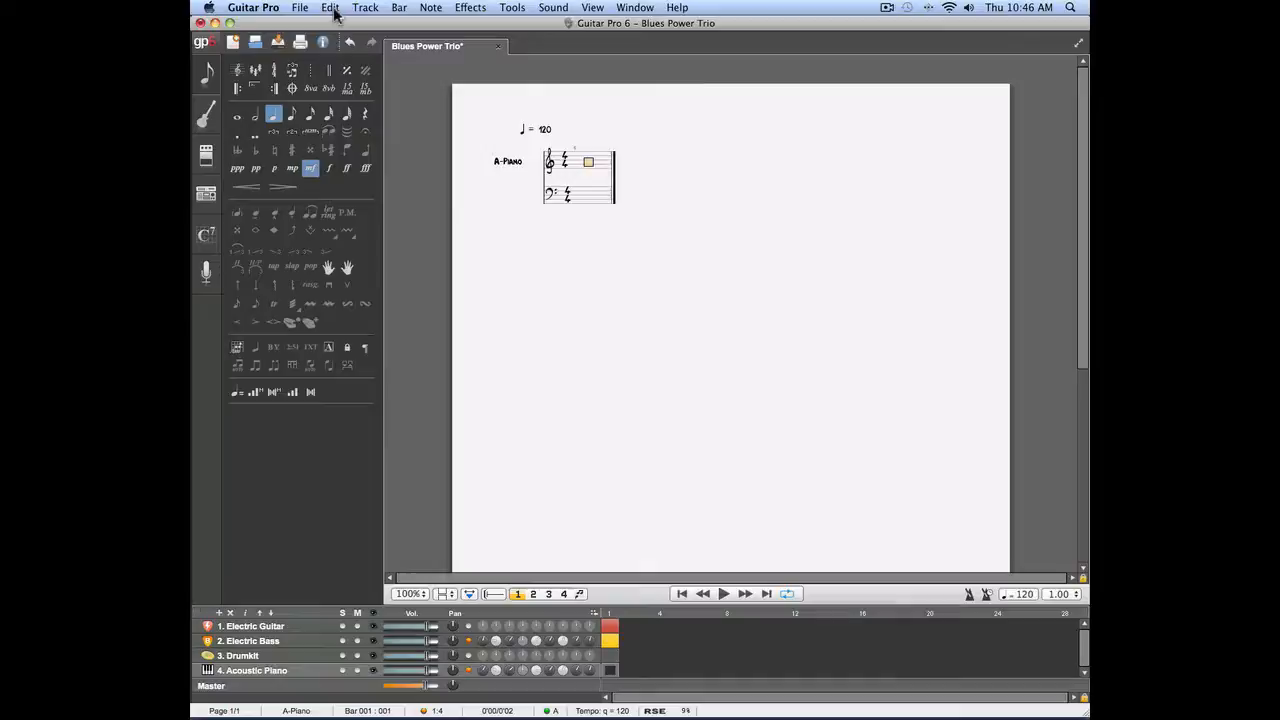
click(330, 8)
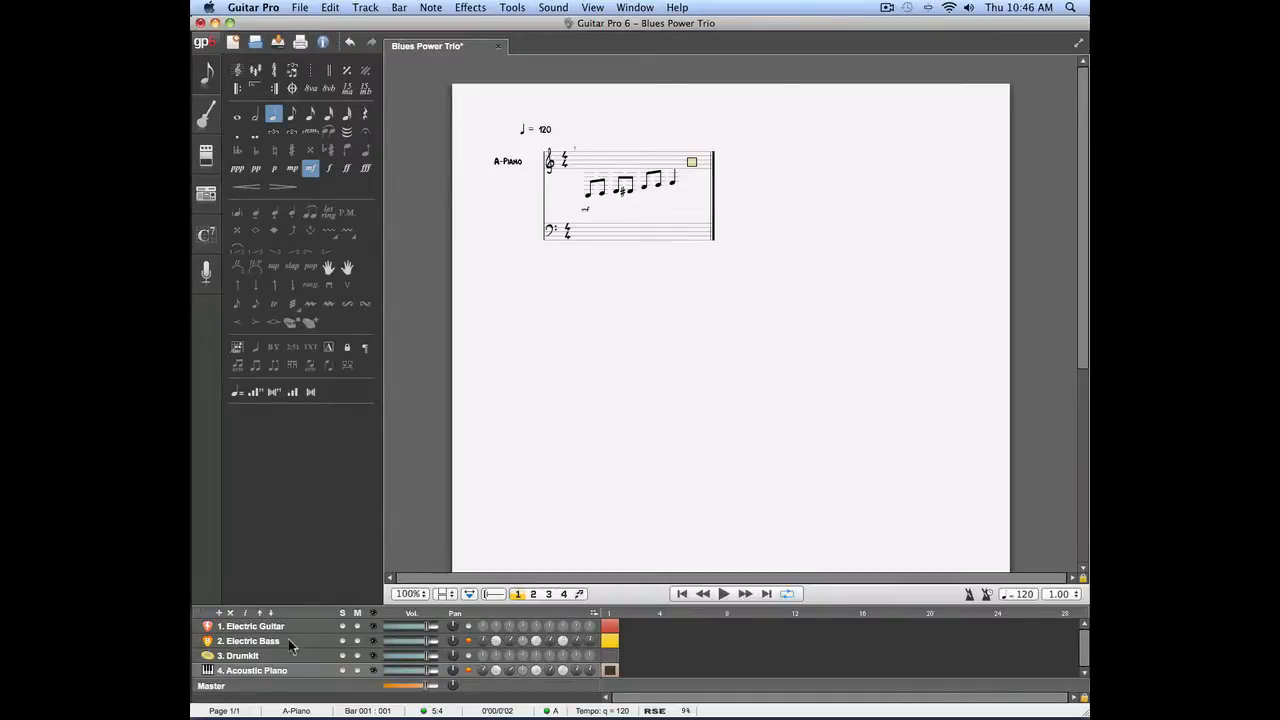
Copy the Electric Bass riff and paste it onto the piano's lower staff
click(250, 640)
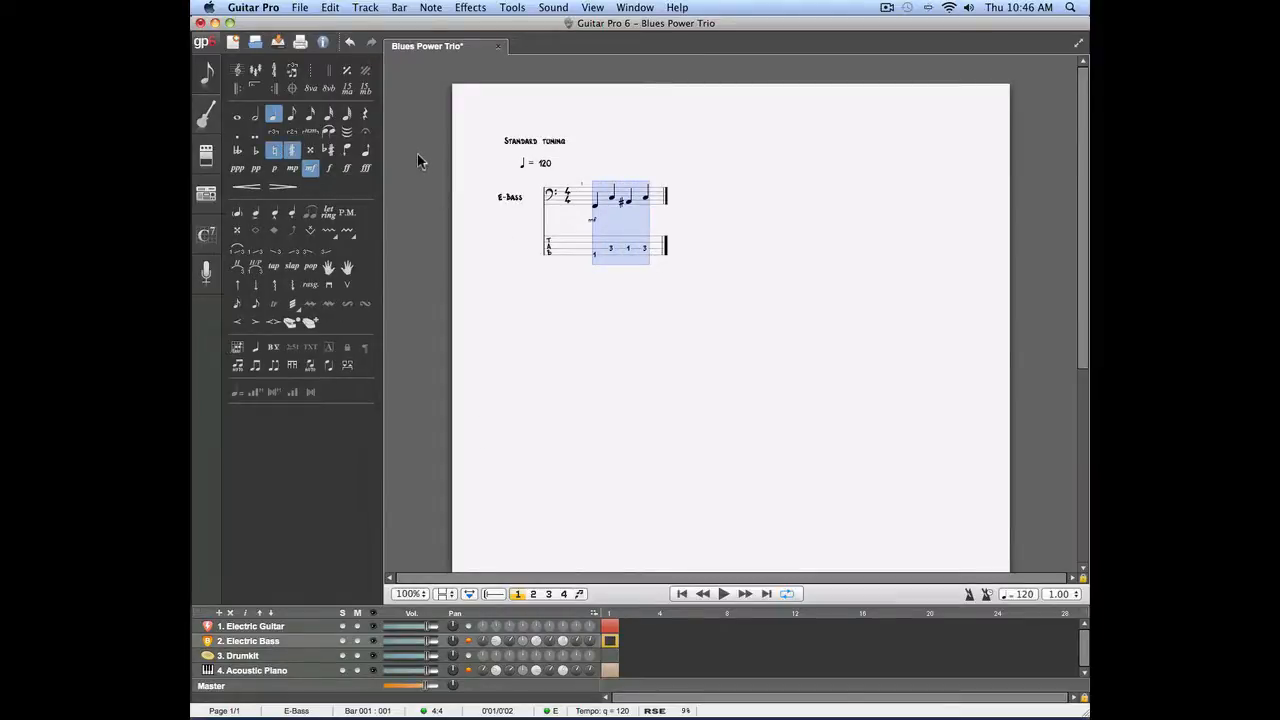
click(330, 8)
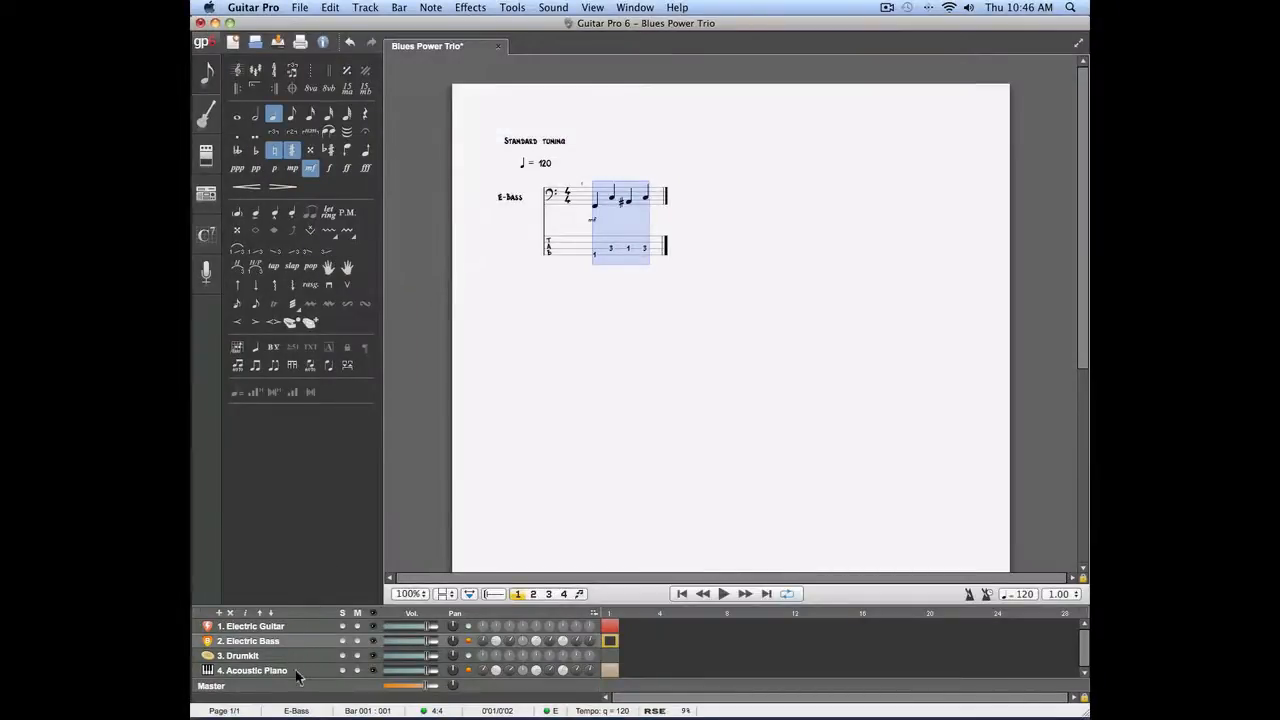
click(252, 670)
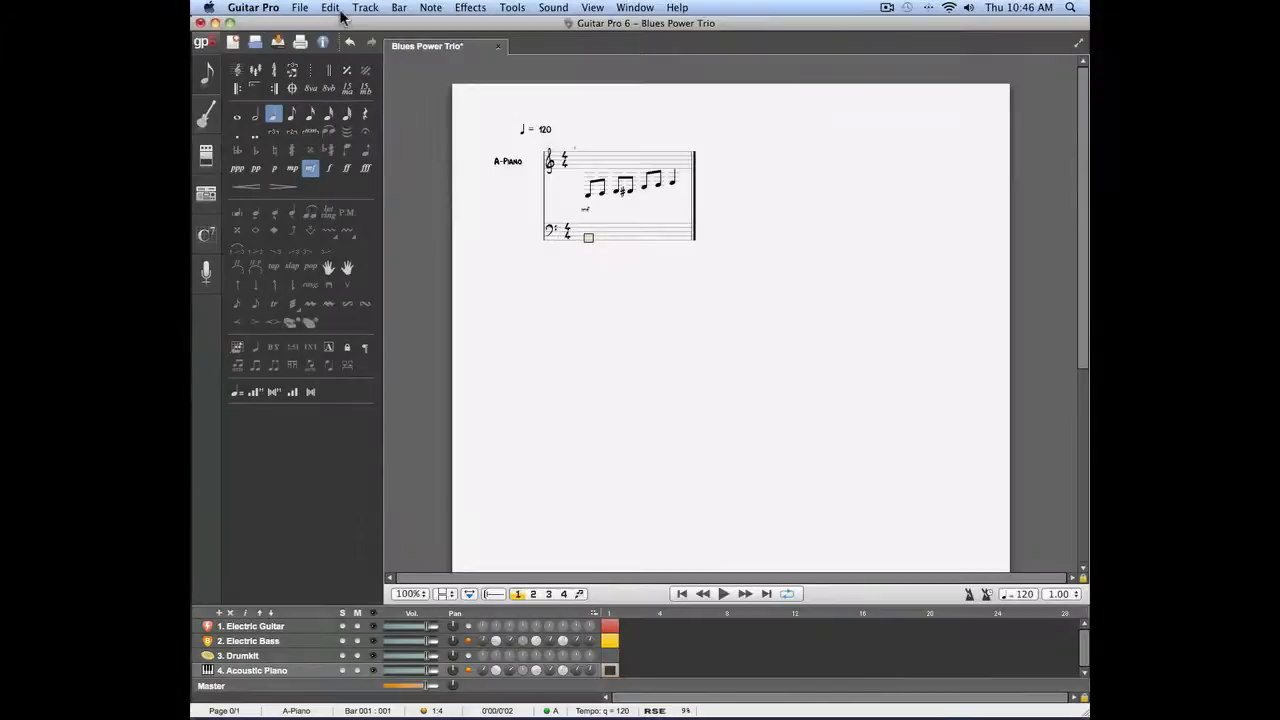
click(330, 8)
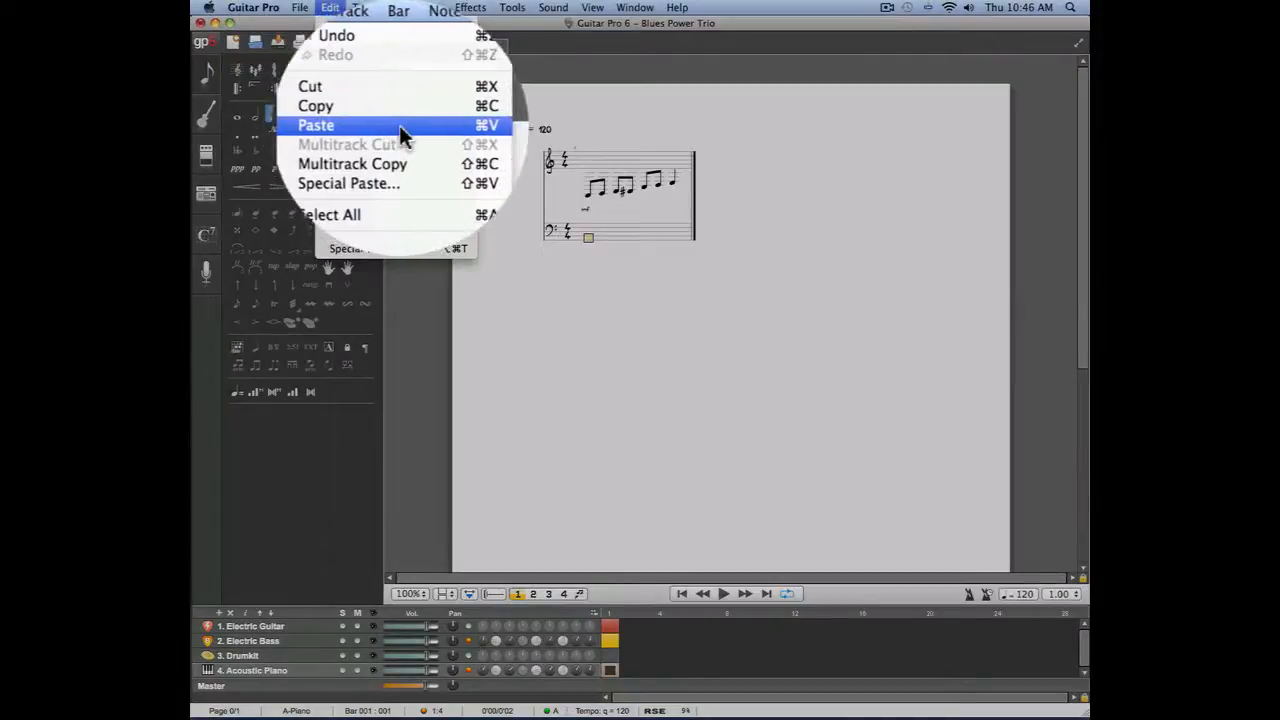
click(316, 124)
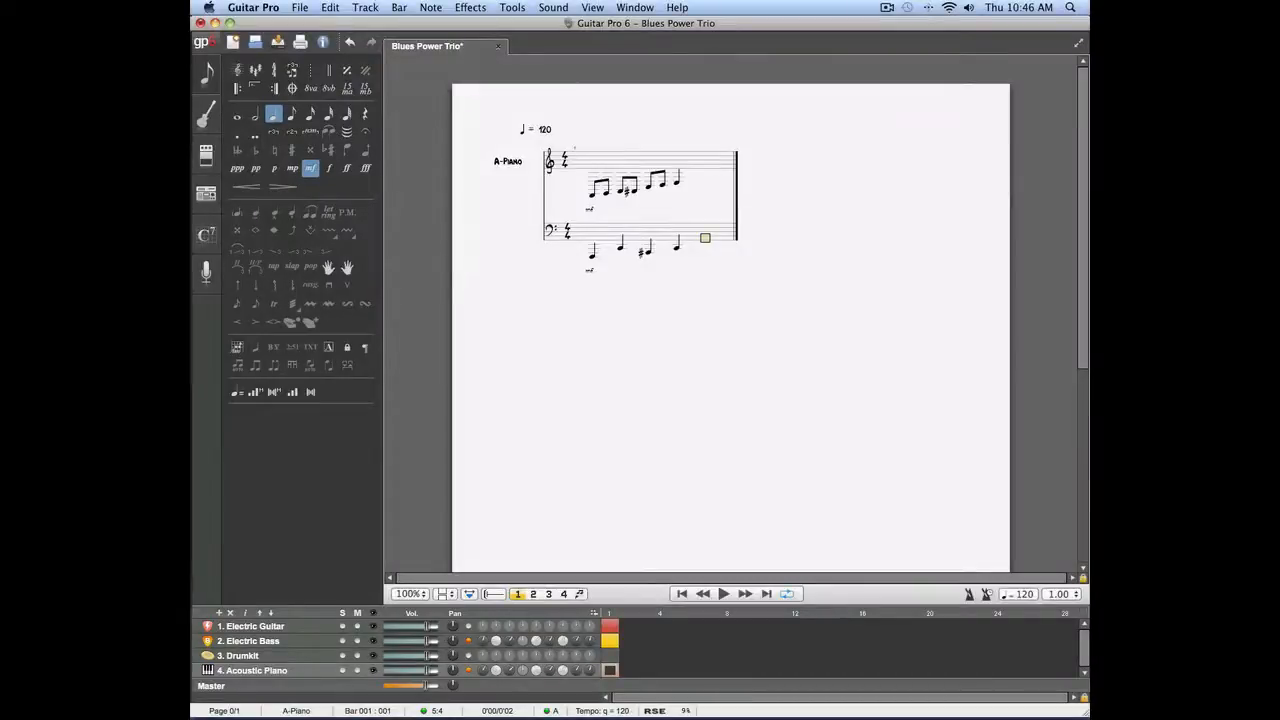